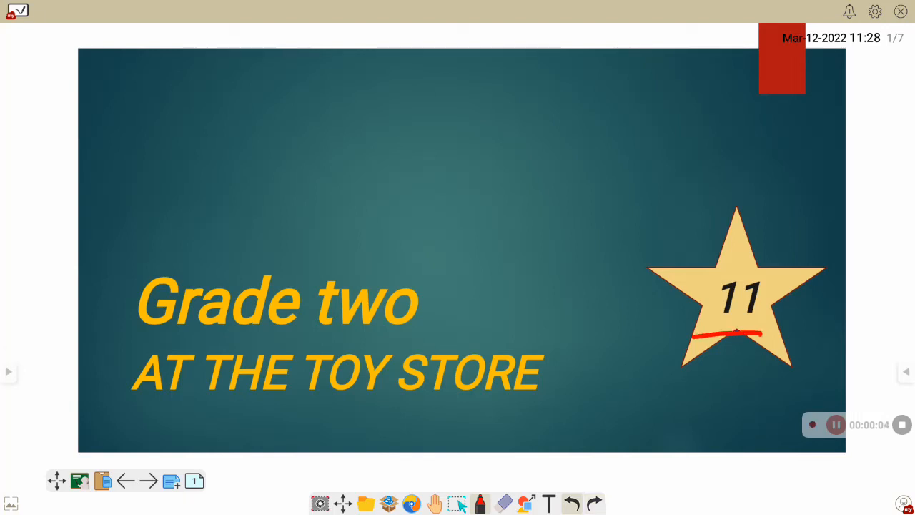
# Underline the title words AT THE TOY STORE in red and advance to the Adjectives slide
pyautogui.moveTo(136, 408); pyautogui.dragTo(274, 412)
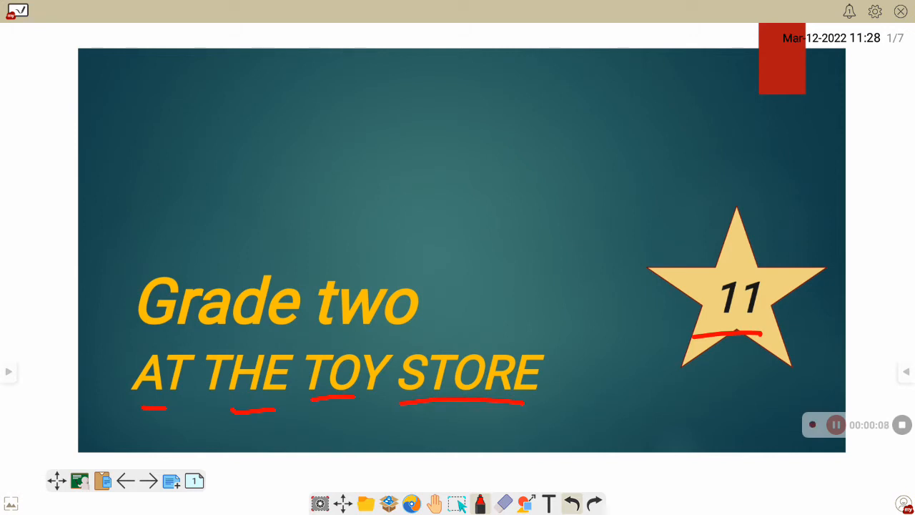
pyautogui.click(149, 480)
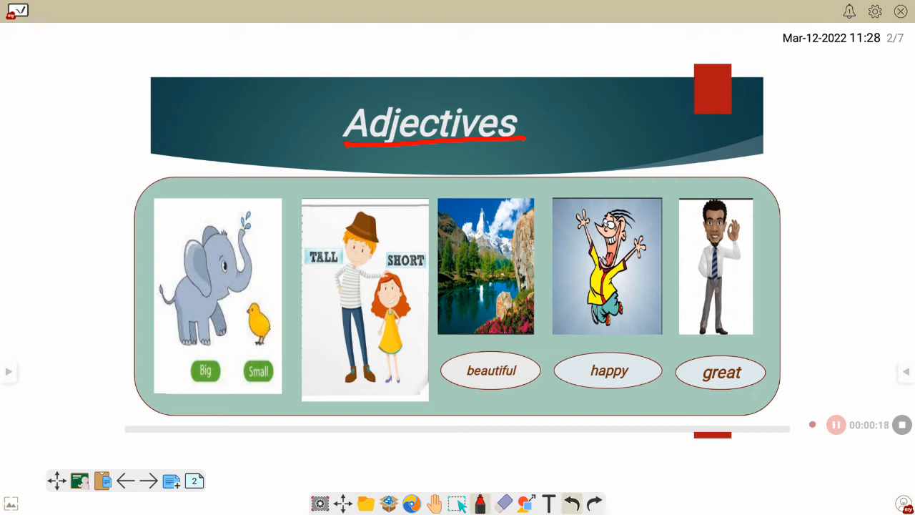
# Draw red arrows to the elephant, chick and tall man, underlining Big and Small
pyautogui.moveTo(184, 343); pyautogui.dragTo(164, 329)
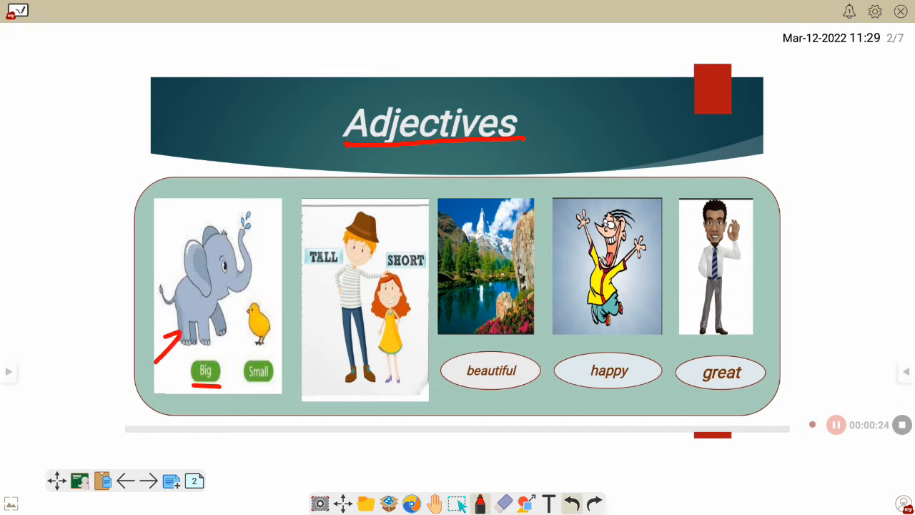
pyautogui.moveTo(279, 372); pyautogui.dragTo(268, 336)
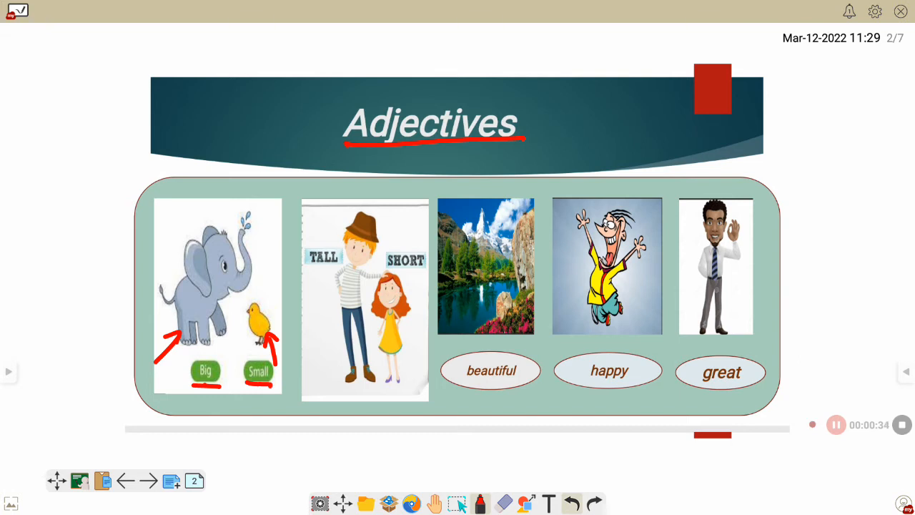
pyautogui.moveTo(283, 403); pyautogui.dragTo(326, 369)
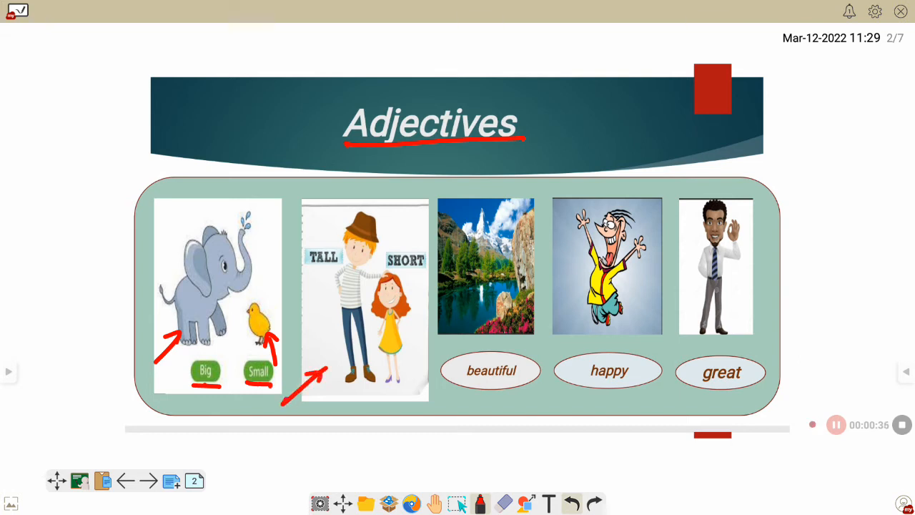
pyautogui.moveTo(350, 208); pyautogui.dragTo(345, 383)
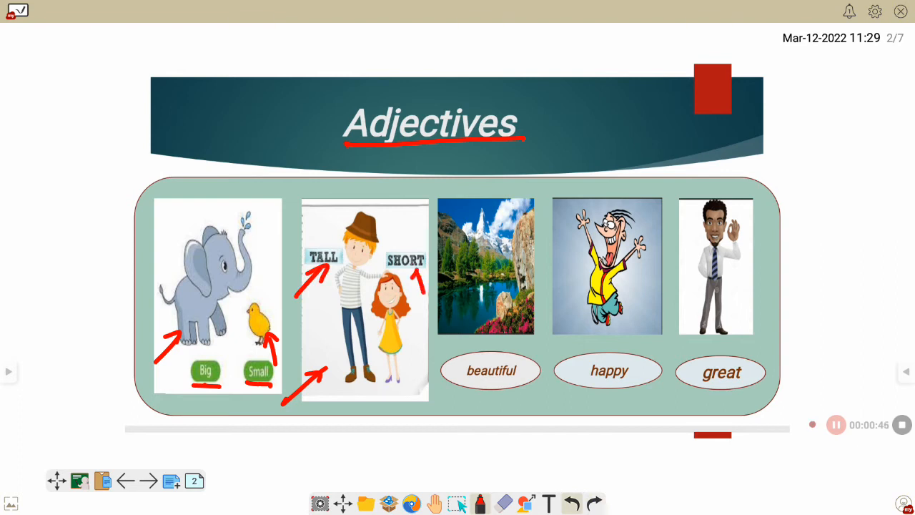
# Link the girl to SHORT, point at the landscape, underline beautiful and go to the Match slide
pyautogui.moveTo(414, 286); pyautogui.dragTo(412, 386)
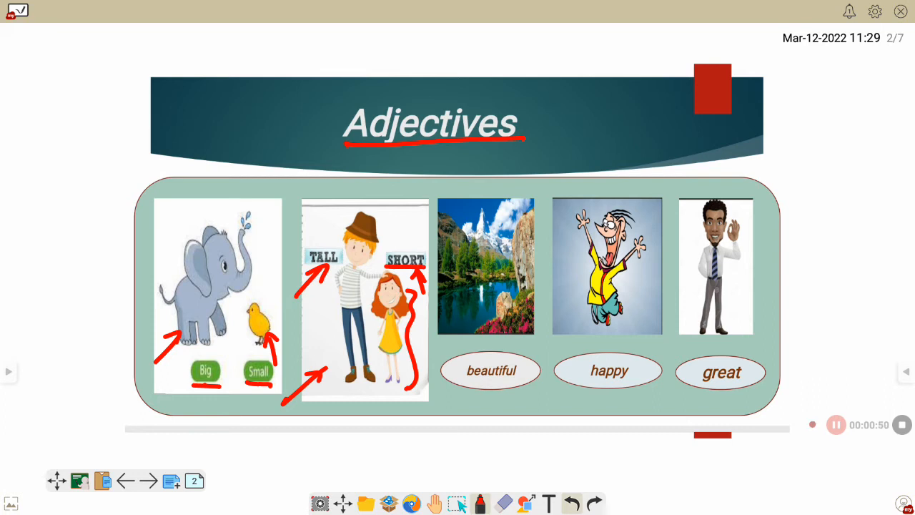
pyautogui.moveTo(436, 364); pyautogui.dragTo(472, 329)
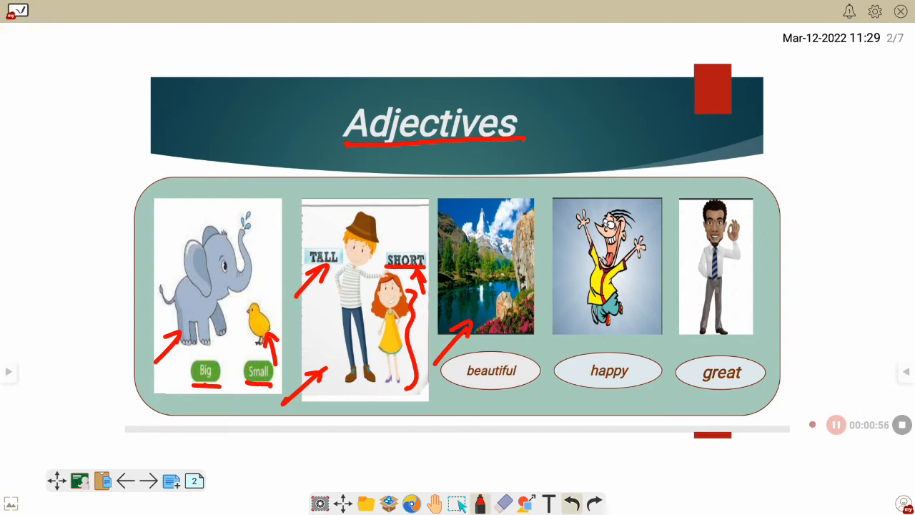
pyautogui.moveTo(465, 380); pyautogui.dragTo(500, 381)
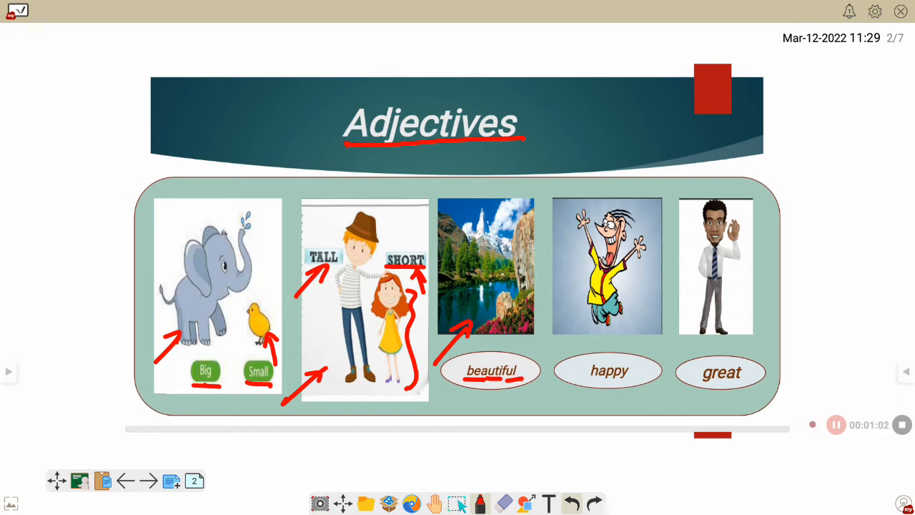
pyautogui.moveTo(542, 354); pyautogui.dragTo(580, 328)
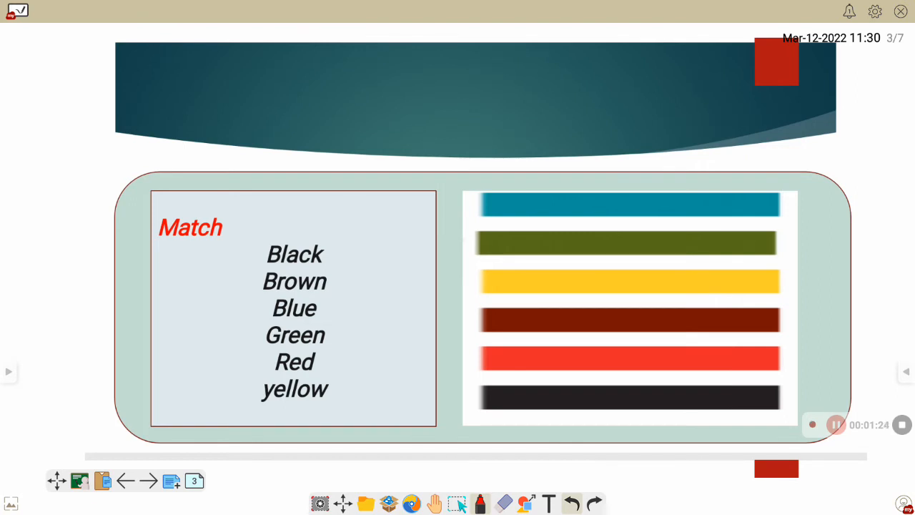
# With white ink, handwrite blue, green and brown on their colour bars
pyautogui.click(480, 503)
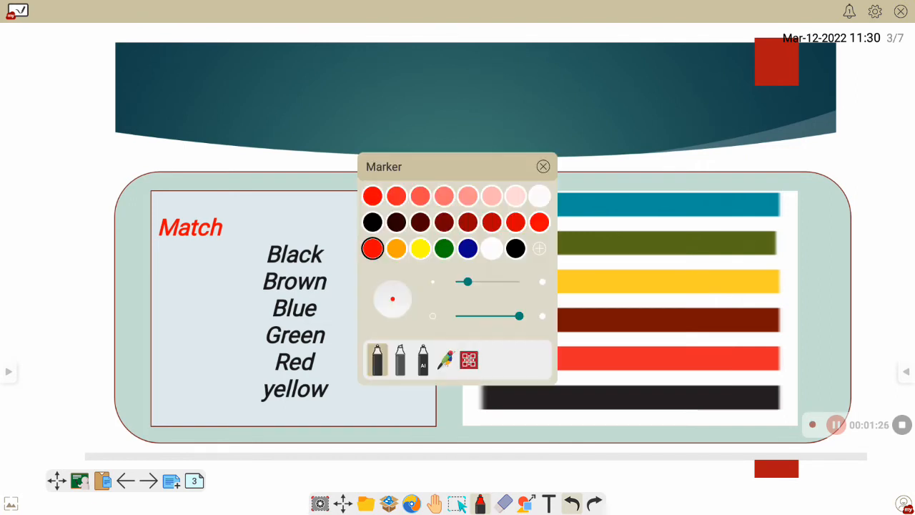
pyautogui.click(543, 166)
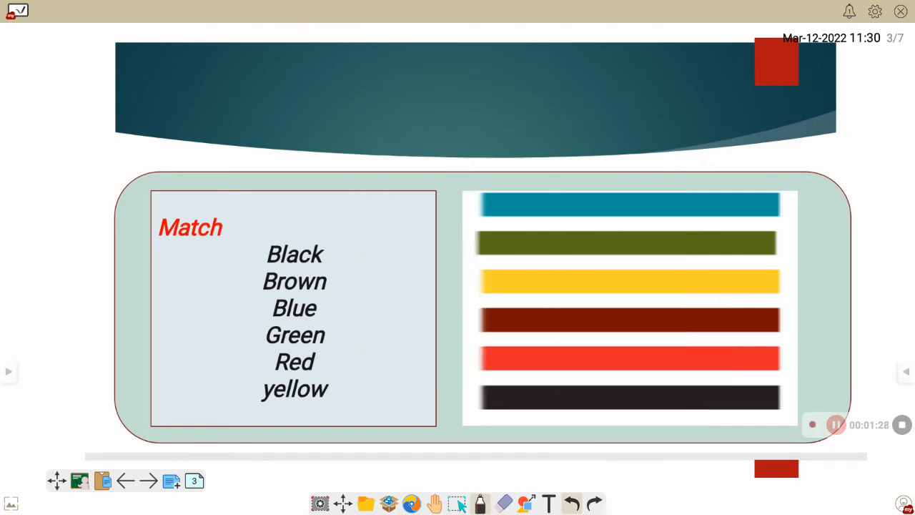
pyautogui.moveTo(540, 212); pyautogui.dragTo(589, 208)
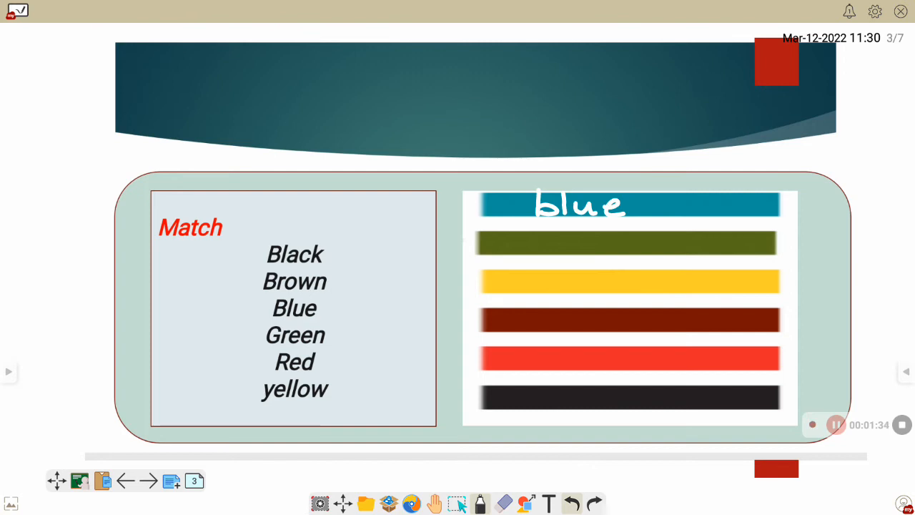
pyautogui.moveTo(540, 229); pyautogui.dragTo(555, 255)
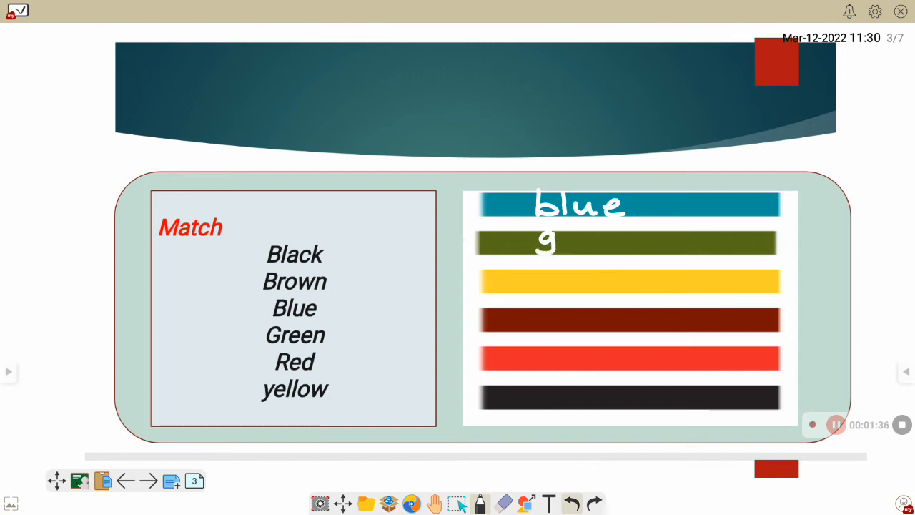
pyautogui.write('reen')
pyautogui.write('yellow')
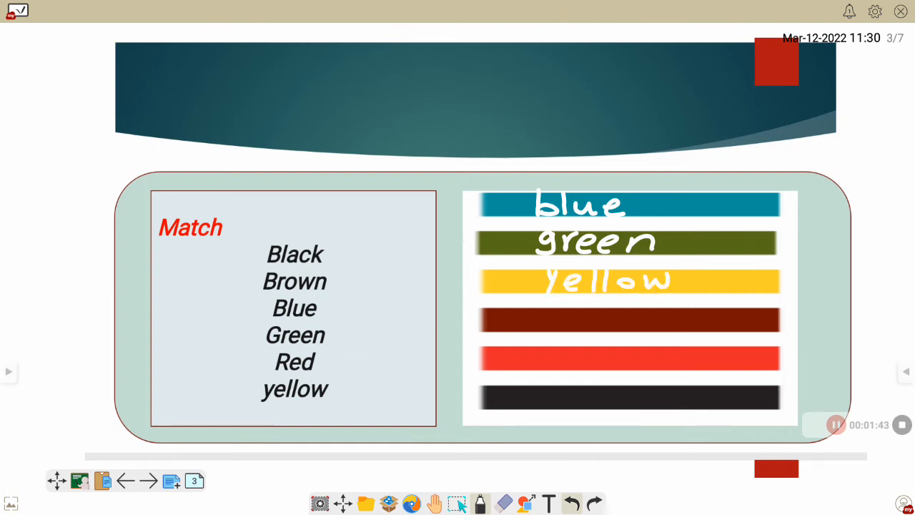
pyautogui.write('brown')
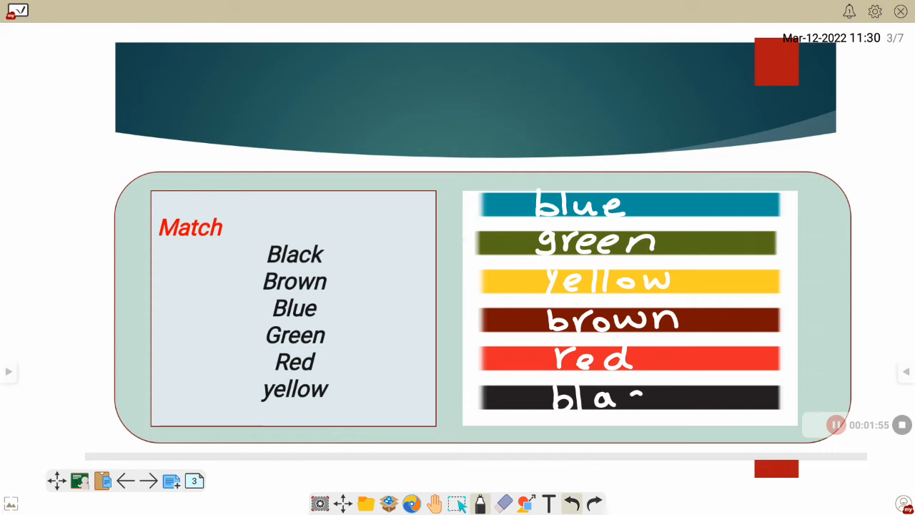
# Switch to red ink and draw an arrow pointing at the word white
pyautogui.click(480, 503)
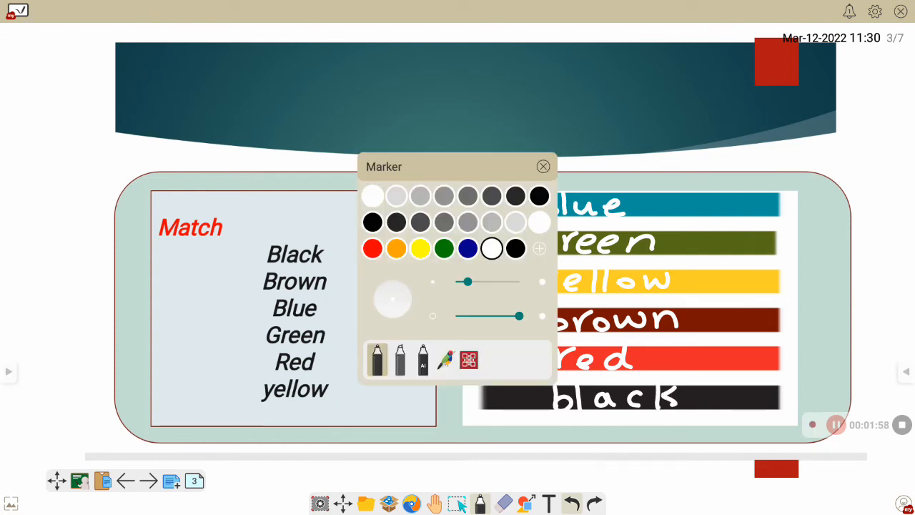
pyautogui.click(372, 249)
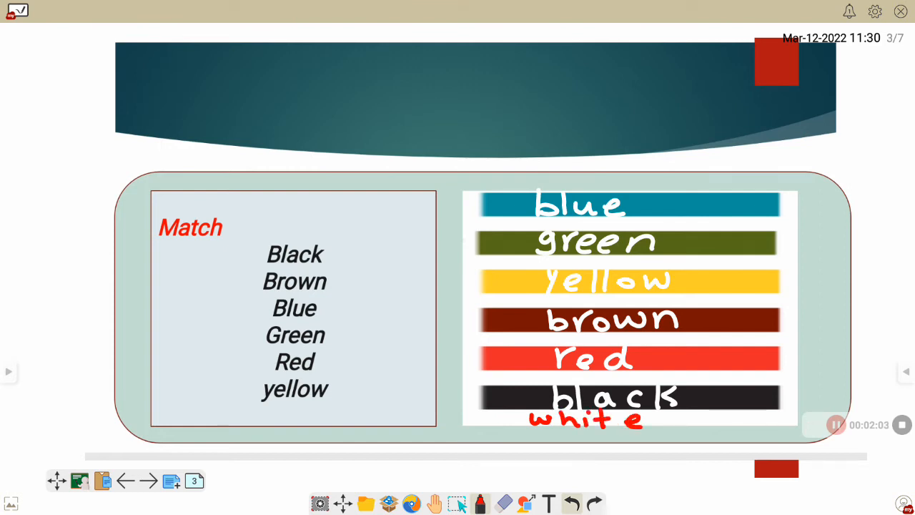
pyautogui.moveTo(489, 426); pyautogui.dragTo(518, 418)
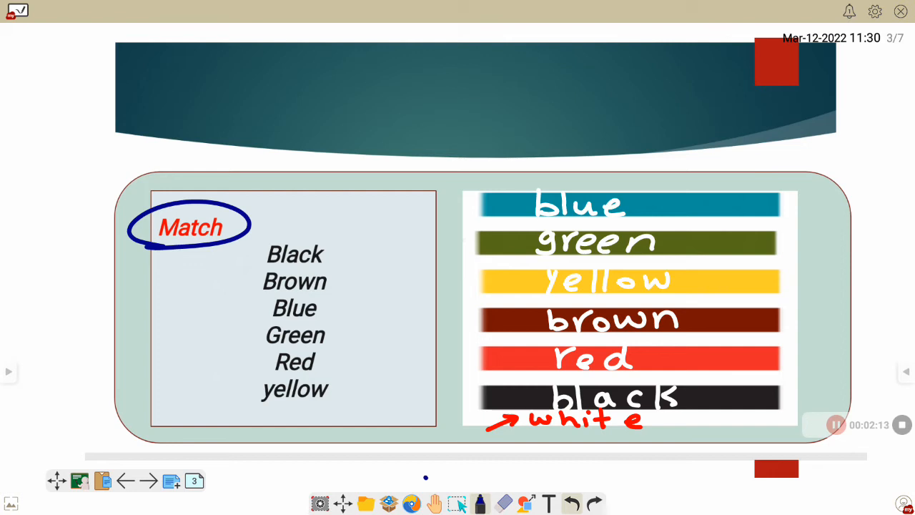
# Draw blue lines matching Black, Brown, Green, Red and yellow to their bars, then advance
pyautogui.moveTo(779, 179); pyautogui.dragTo(779, 451)
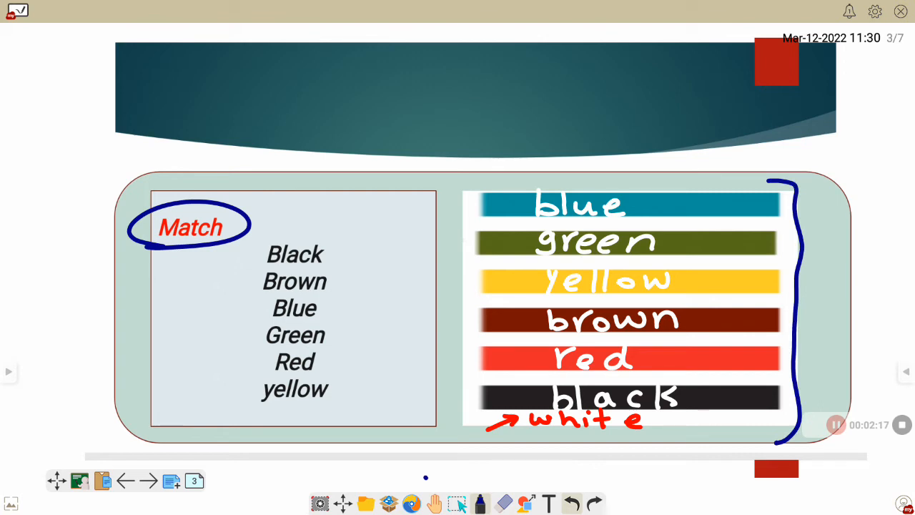
pyautogui.moveTo(326, 258); pyautogui.dragTo(487, 398)
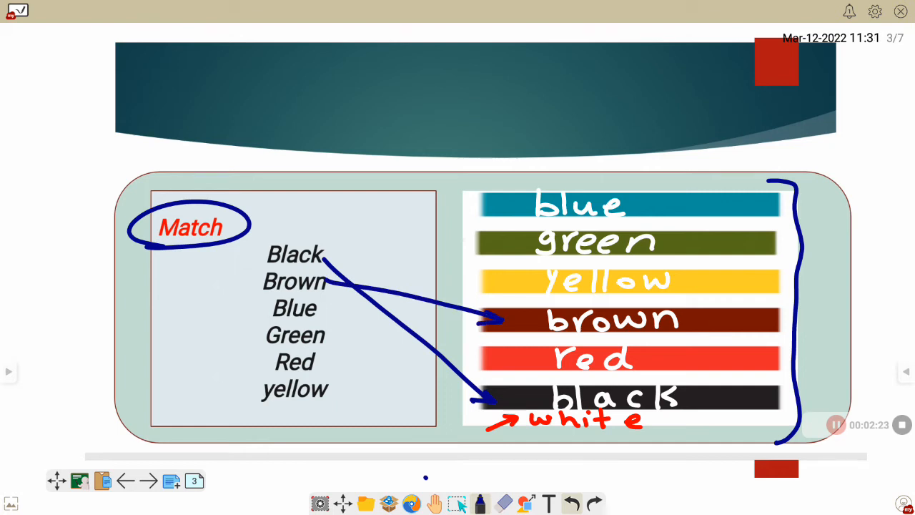
pyautogui.moveTo(318, 309); pyautogui.dragTo(493, 203)
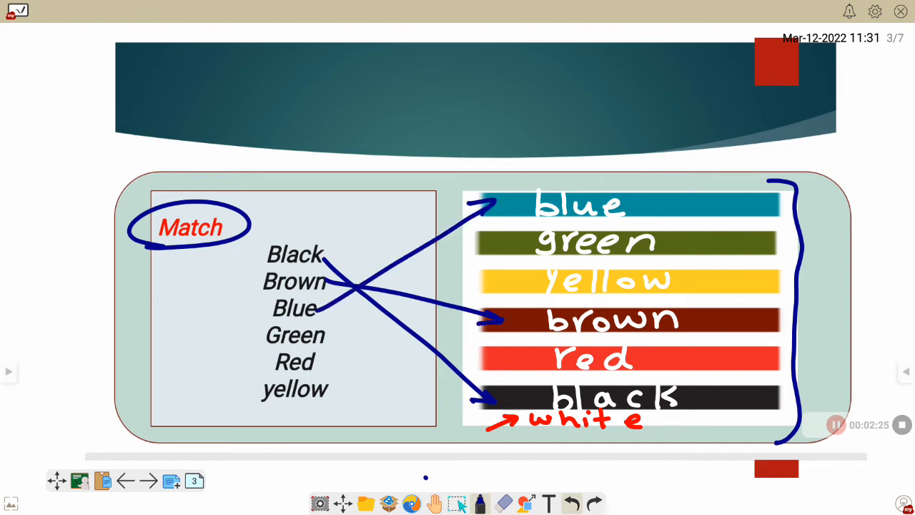
pyautogui.moveTo(328, 336); pyautogui.dragTo(493, 243)
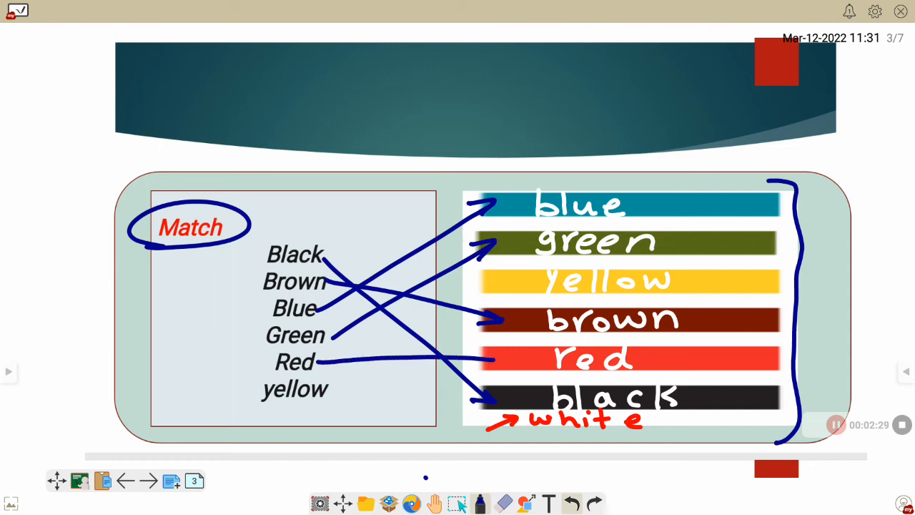
pyautogui.moveTo(326, 398); pyautogui.dragTo(486, 357)
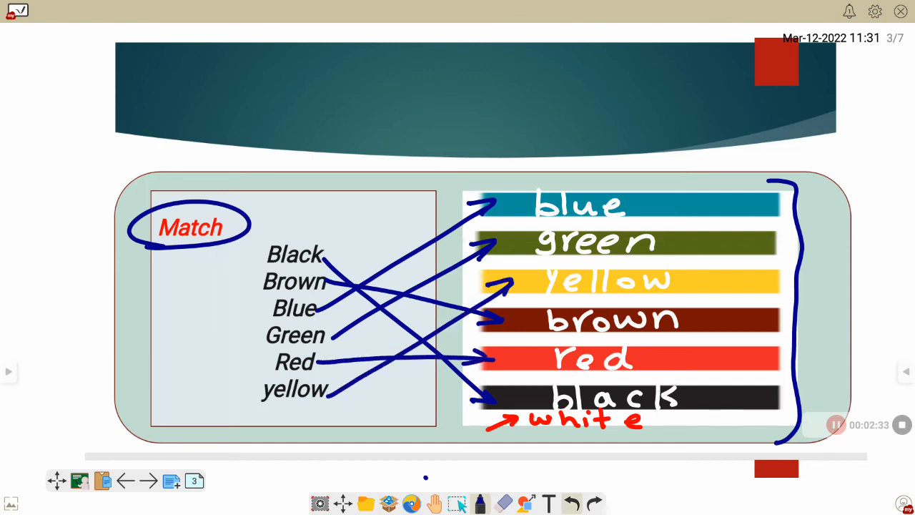
pyautogui.click(149, 481)
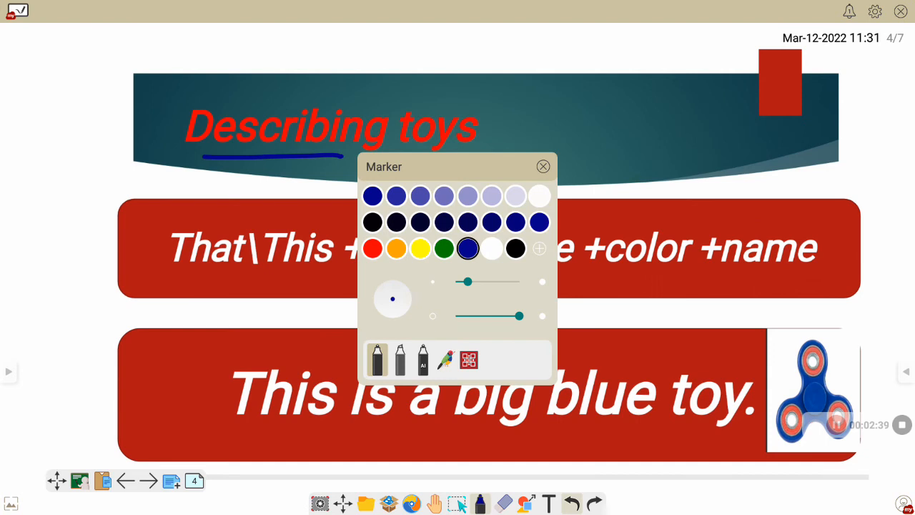
# In white, mark That/This with an arrow, write s.n above This and underline is and a
pyautogui.click(544, 166)
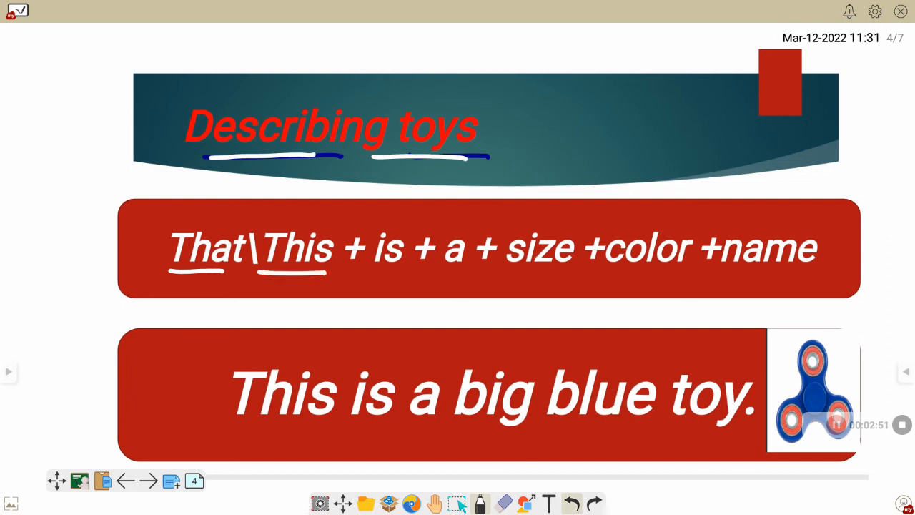
pyautogui.moveTo(146, 289); pyautogui.dragTo(170, 273)
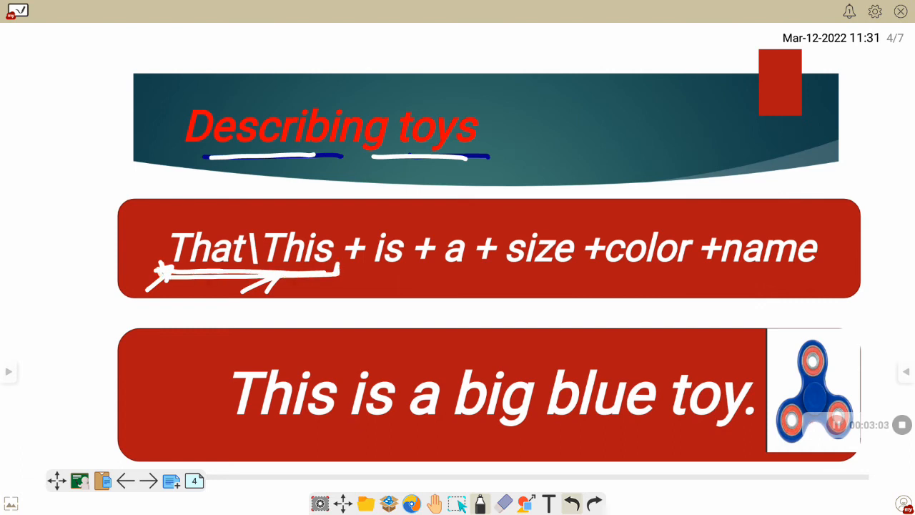
pyautogui.moveTo(228, 215); pyautogui.dragTo(303, 222)
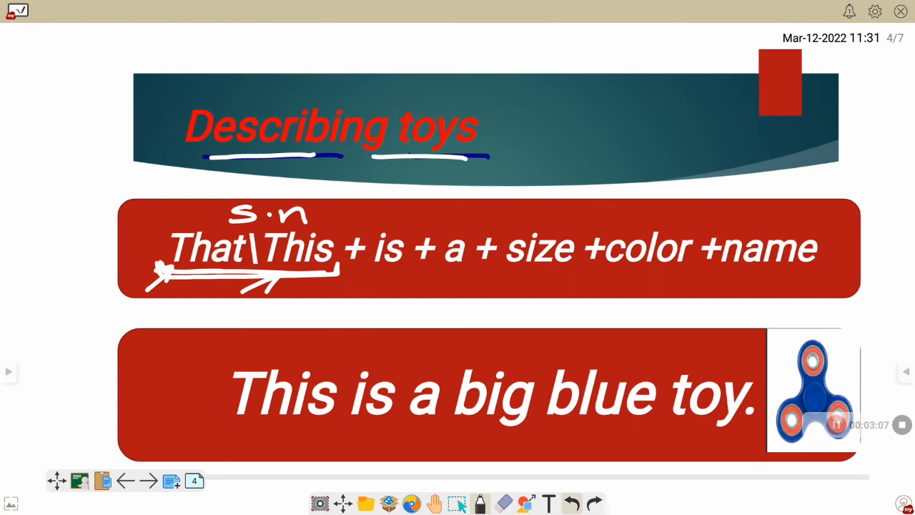
pyautogui.moveTo(218, 200); pyautogui.dragTo(326, 211)
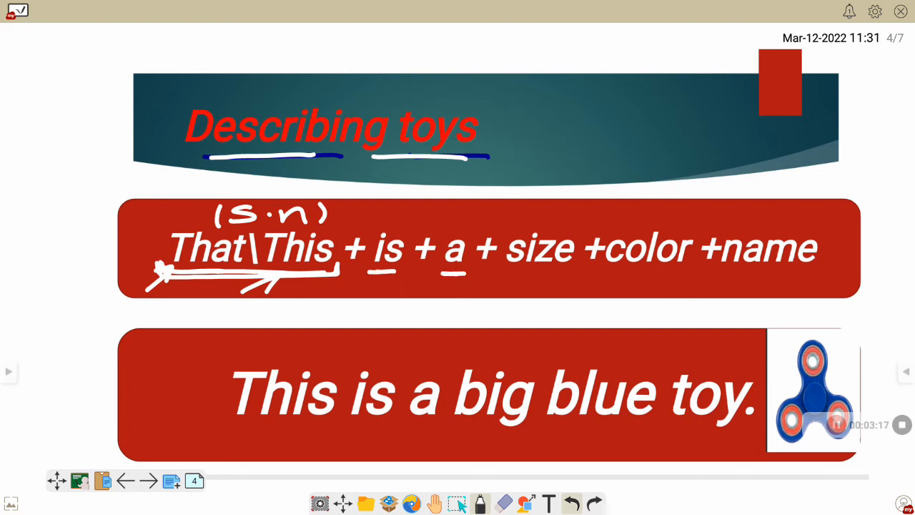
# Underline size, color and name in the pattern with arrows above them
pyautogui.moveTo(494, 278); pyautogui.dragTo(560, 277)
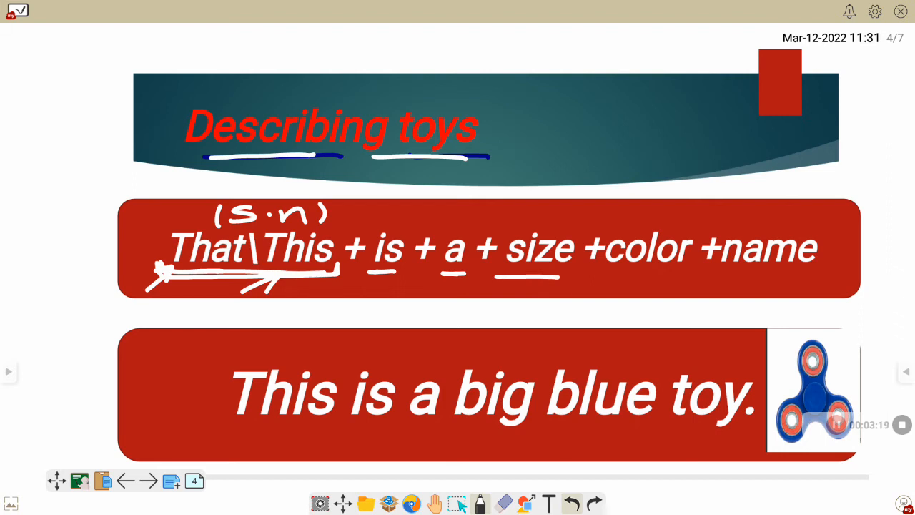
pyautogui.moveTo(550, 240); pyautogui.dragTo(589, 215)
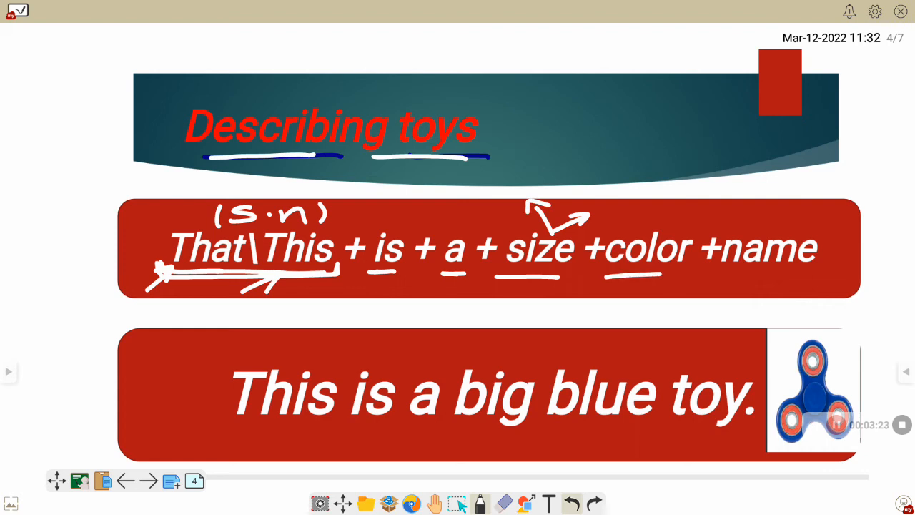
pyautogui.moveTo(650, 228); pyautogui.dragTo(698, 214)
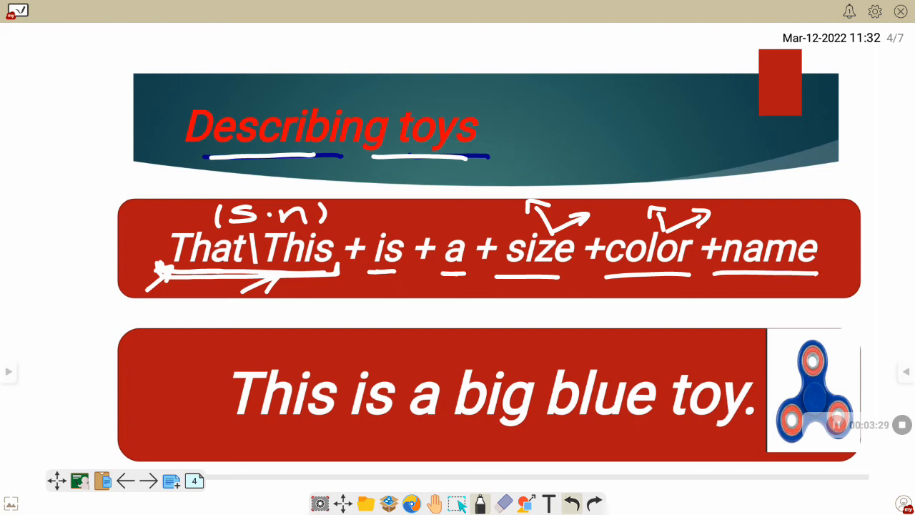
# In yellow, number the pattern parts 1–6, underline This is a and label far and near
pyautogui.click(480, 503)
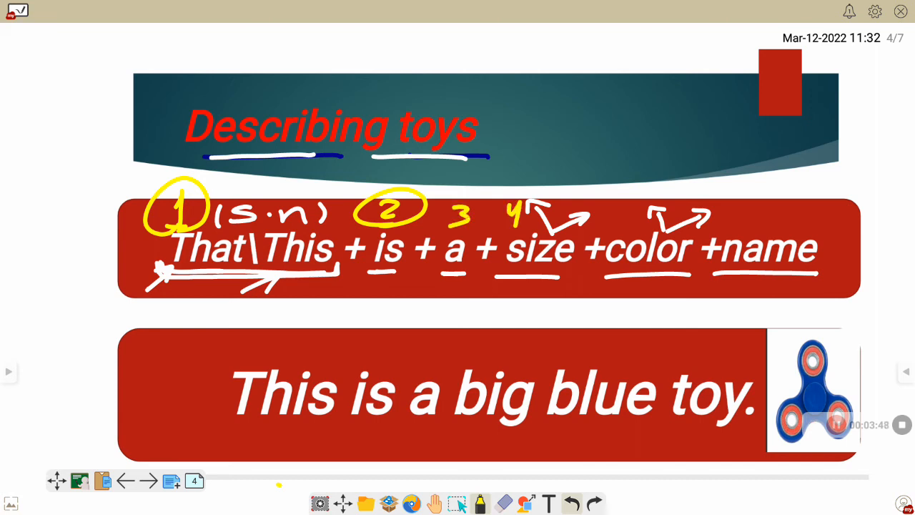
pyautogui.moveTo(629, 229); pyautogui.dragTo(787, 214)
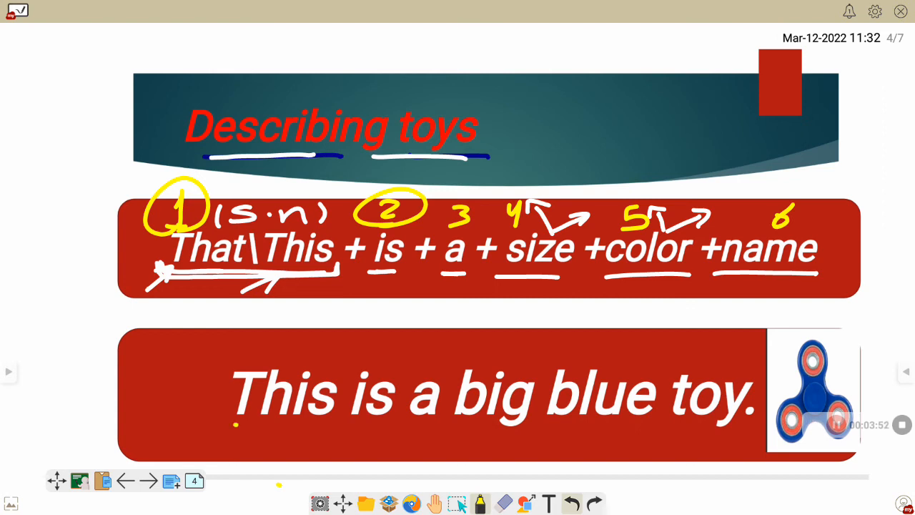
pyautogui.moveTo(236, 426); pyautogui.dragTo(429, 426)
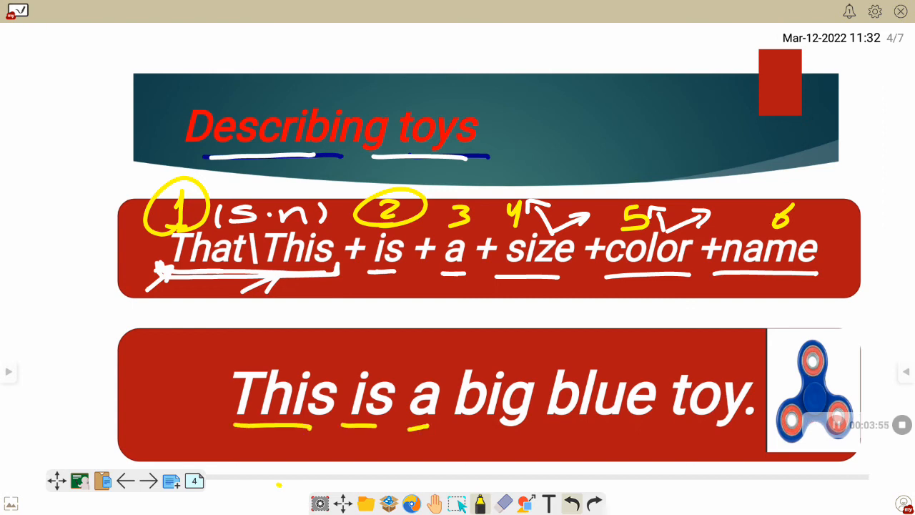
pyautogui.moveTo(457, 429); pyautogui.dragTo(722, 429)
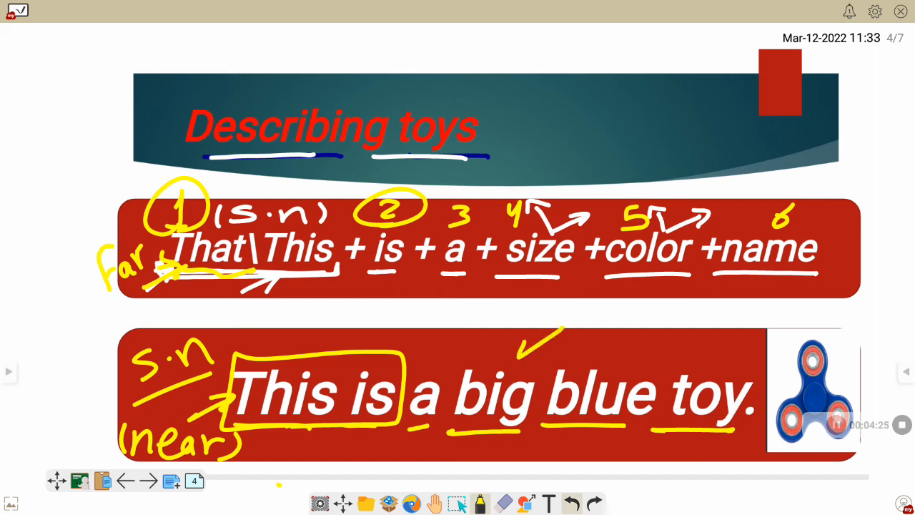
# Draw arrows linking size to big, color to blue and name to toy
pyautogui.moveTo(535, 279); pyautogui.dragTo(526, 350)
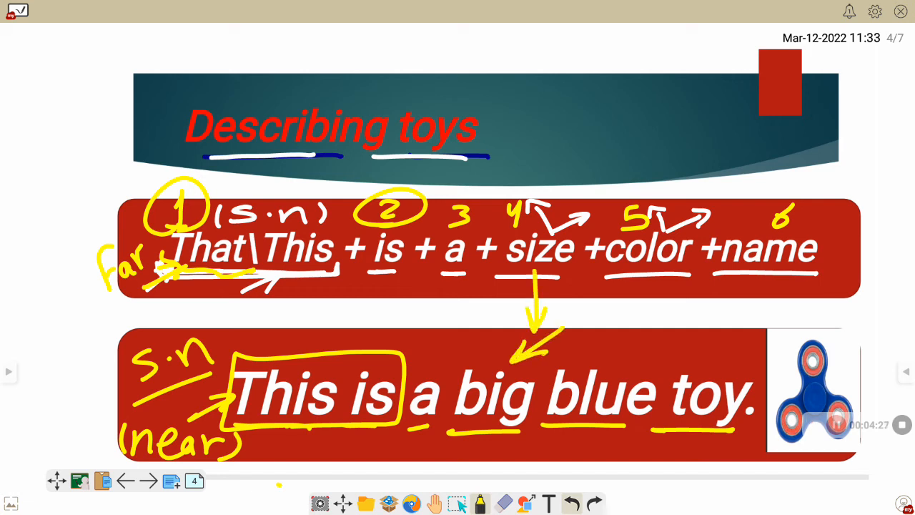
pyautogui.moveTo(636, 272); pyautogui.dragTo(614, 365)
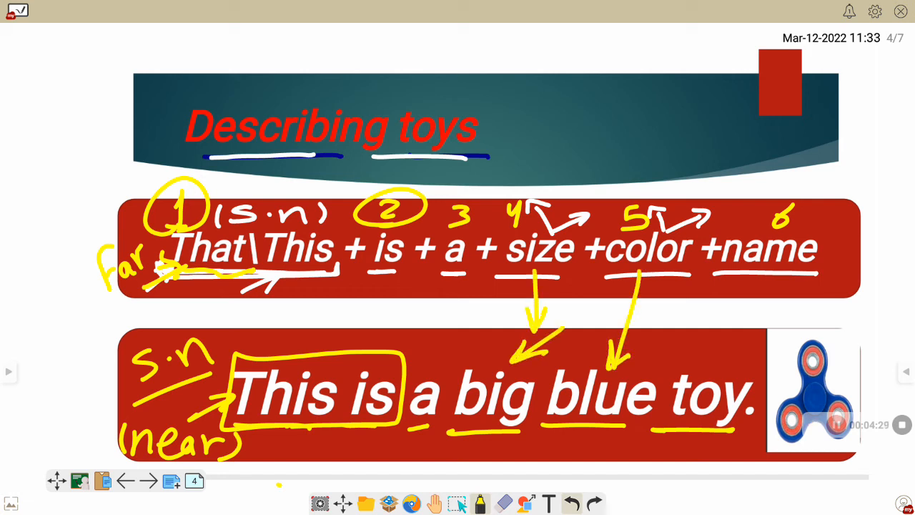
pyautogui.moveTo(765, 279); pyautogui.dragTo(703, 372)
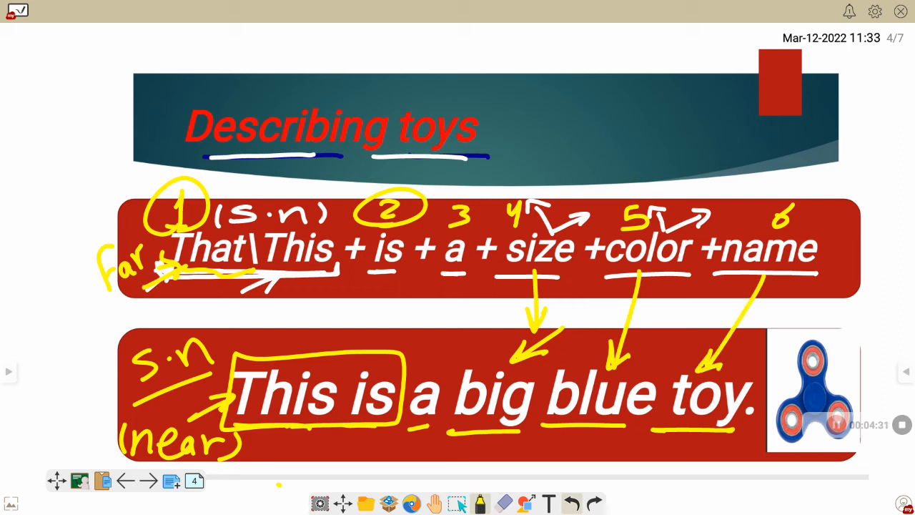
pyautogui.moveTo(704, 450); pyautogui.dragTo(779, 431)
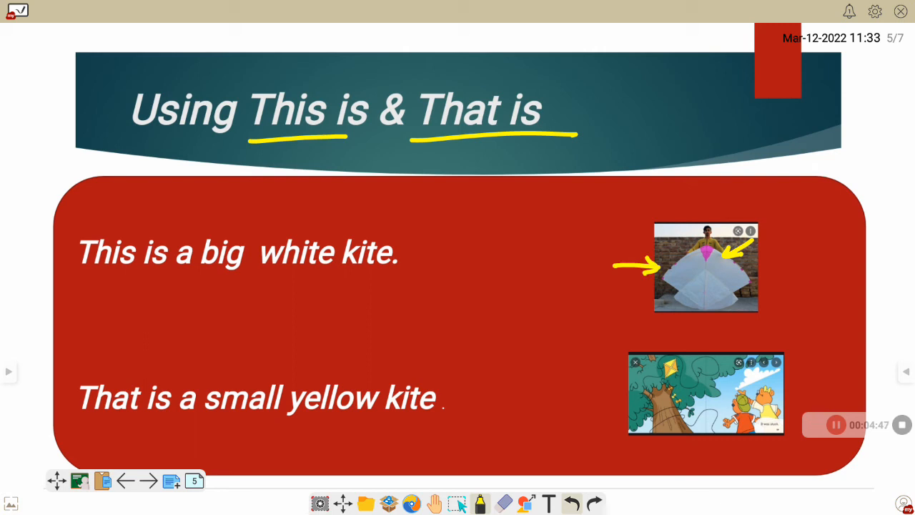
# Underline This is a big and That is a, bracket This is and circle the yellow kite
pyautogui.moveTo(78, 275); pyautogui.dragTo(246, 275)
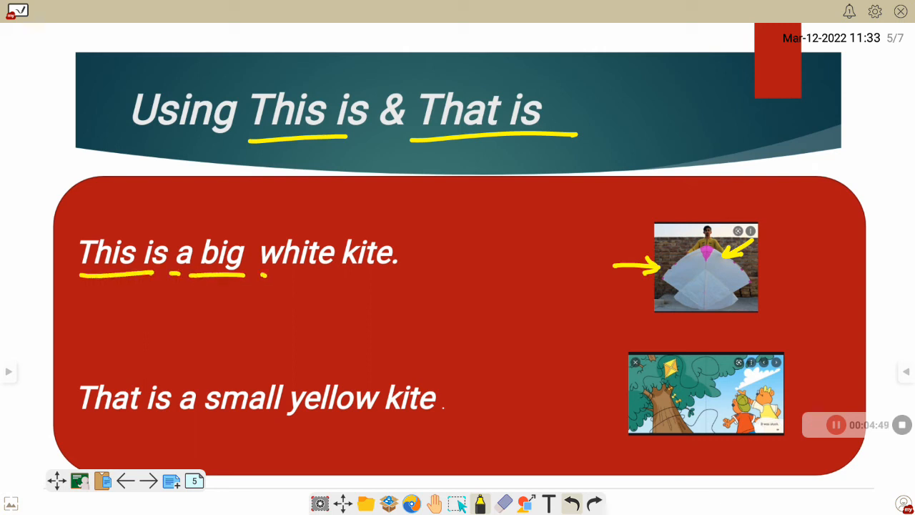
pyautogui.moveTo(257, 278); pyautogui.dragTo(422, 274)
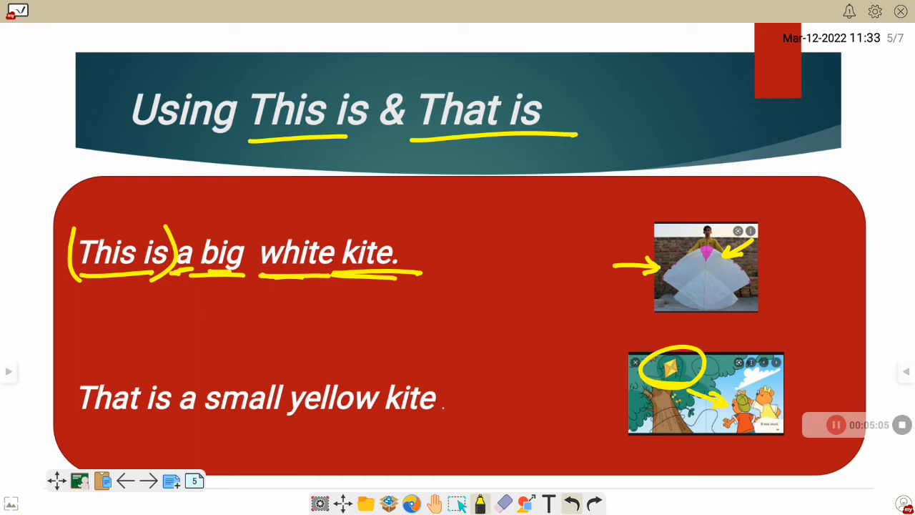
pyautogui.moveTo(83, 417); pyautogui.dragTo(132, 422)
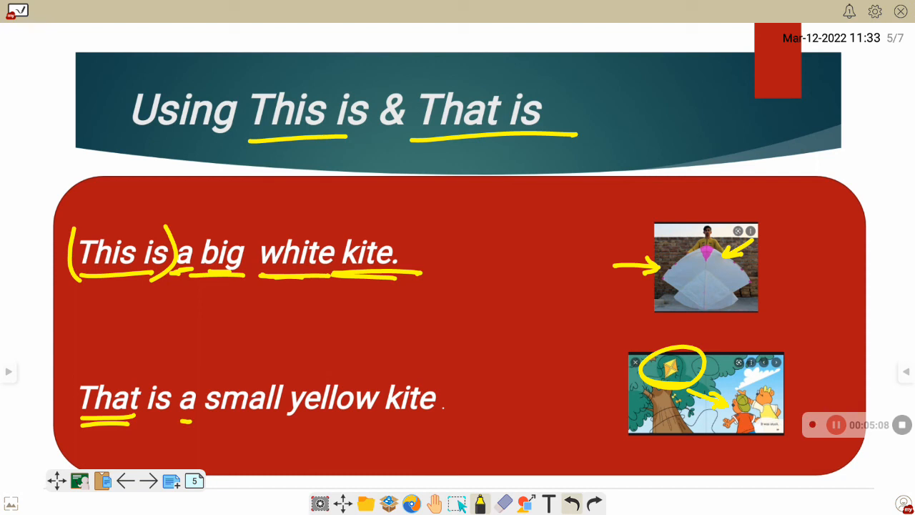
pyautogui.moveTo(203, 428); pyautogui.dragTo(440, 428)
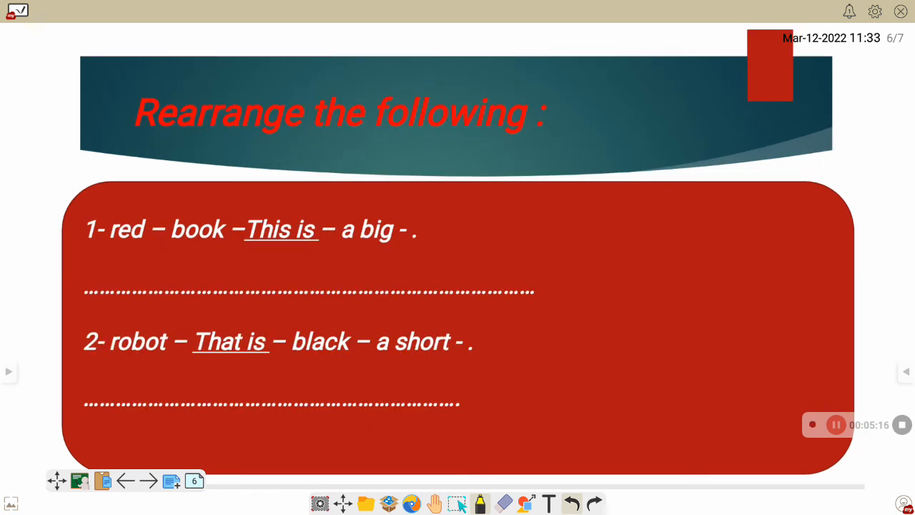
# Underline the Rearrange title, number the word groups and handwrite the big red book and short black robot sentences
pyautogui.moveTo(192, 140); pyautogui.dragTo(527, 143)
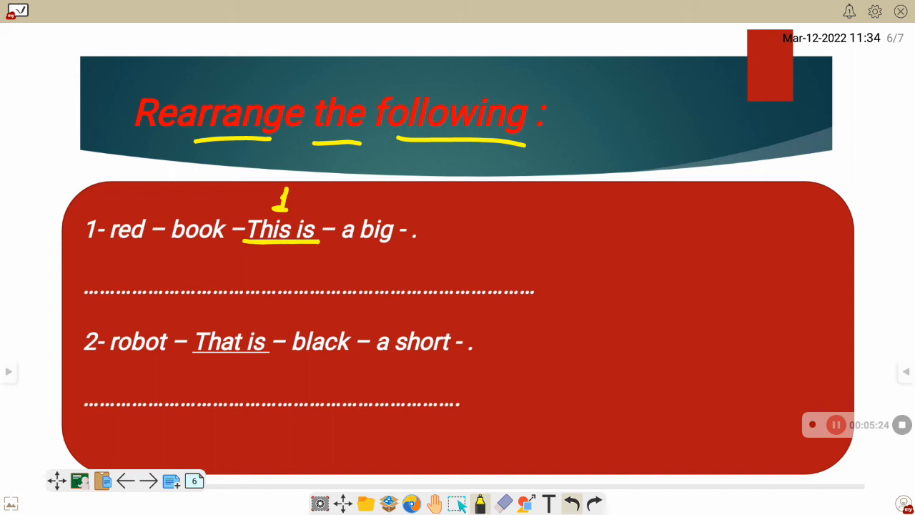
pyautogui.click(368, 201)
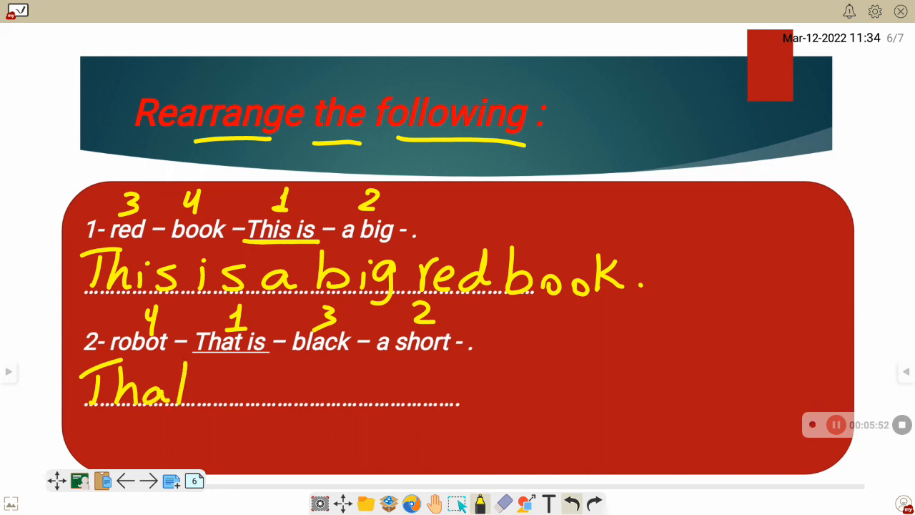
pyautogui.moveTo(193, 386); pyautogui.dragTo(350, 386)
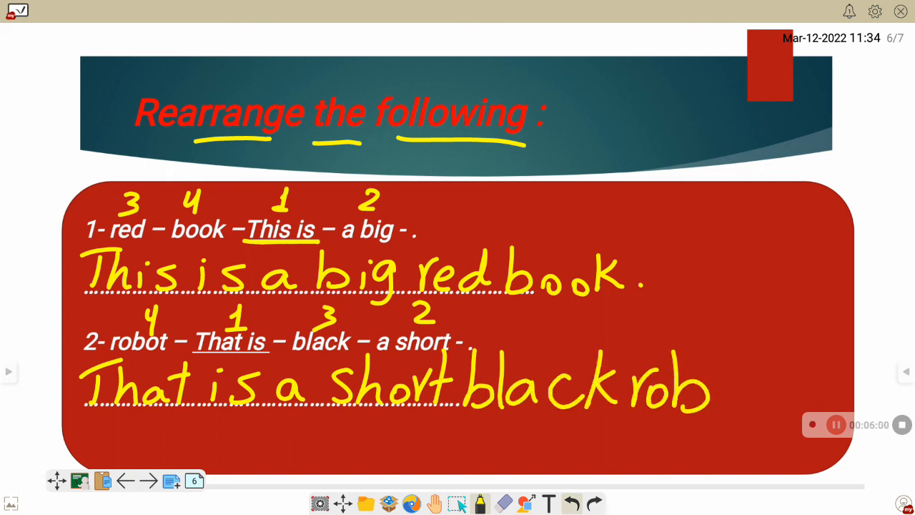
pyautogui.moveTo(715, 386); pyautogui.dragTo(769, 365)
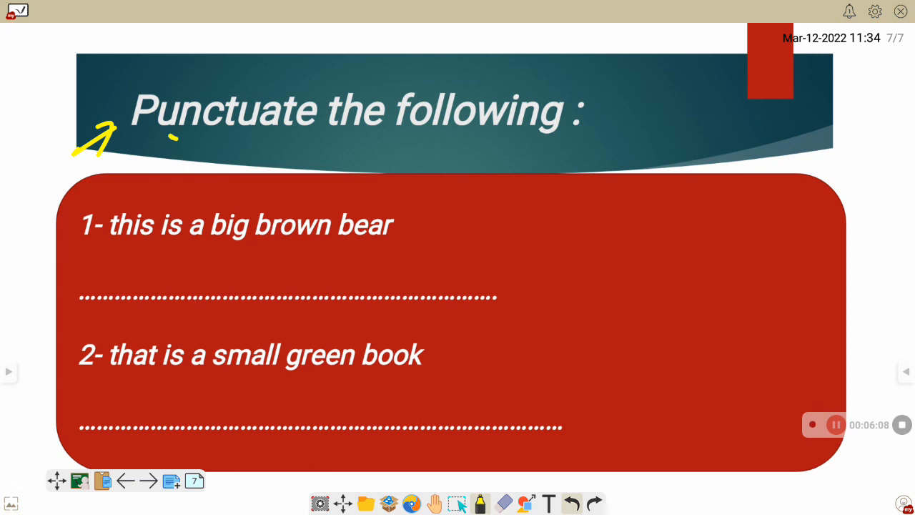
# Underline the Punctuate title and sentence 1's words, starting the rewrite with a capital T
pyautogui.moveTo(174, 137); pyautogui.dragTo(568, 134)
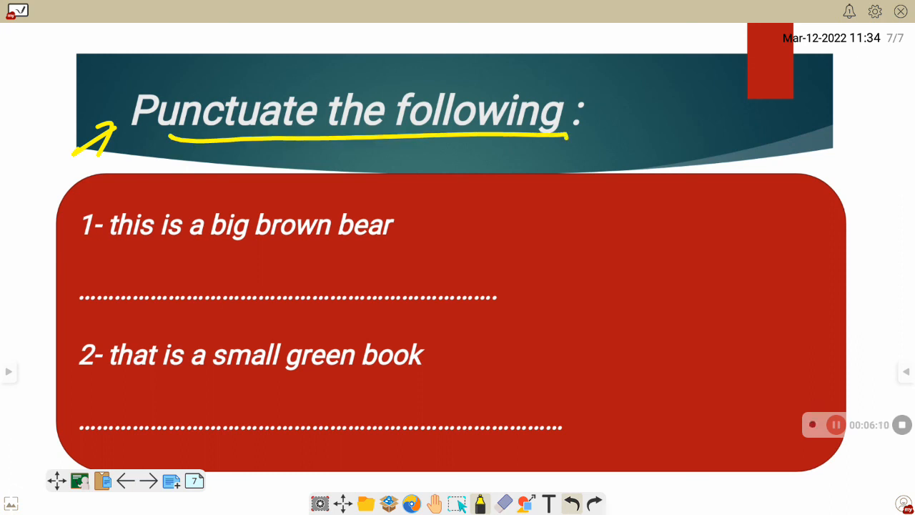
pyautogui.moveTo(103, 249); pyautogui.dragTo(240, 249)
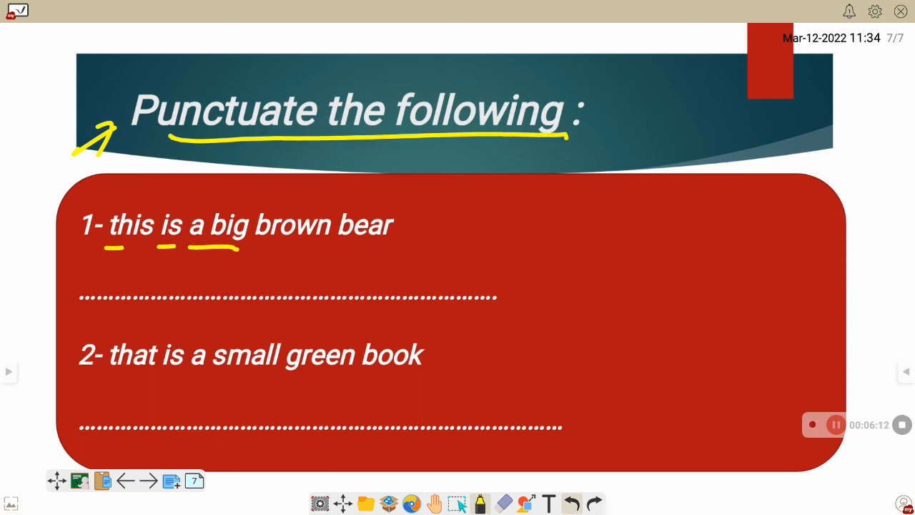
pyautogui.moveTo(275, 249); pyautogui.dragTo(389, 249)
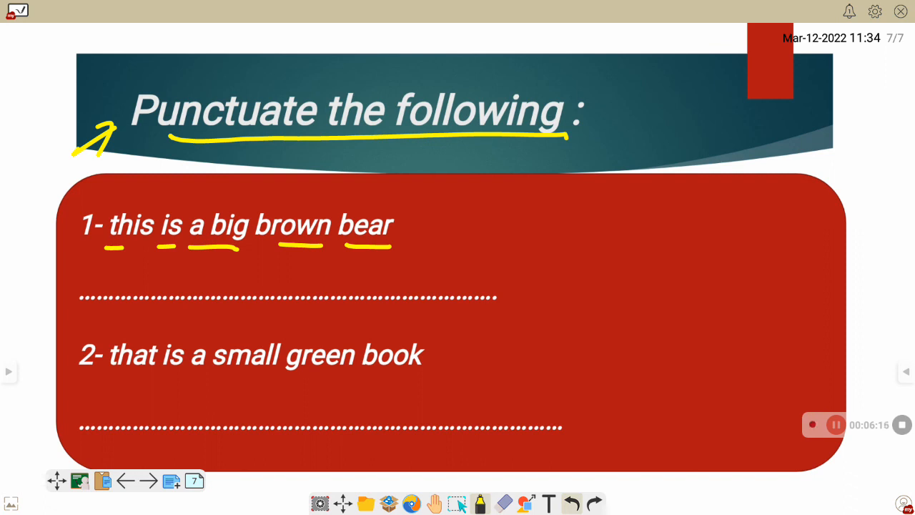
pyautogui.moveTo(92, 261); pyautogui.dragTo(88, 289)
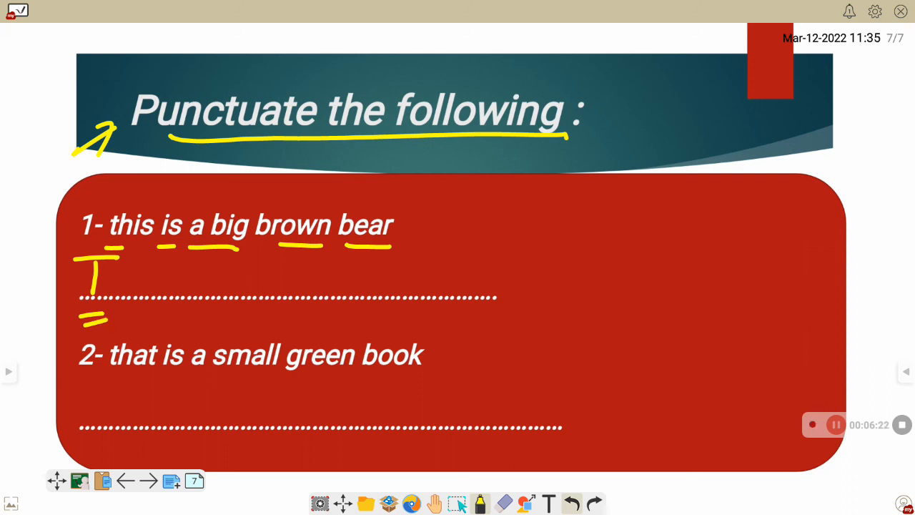
pyautogui.moveTo(107, 265); pyautogui.dragTo(117, 286)
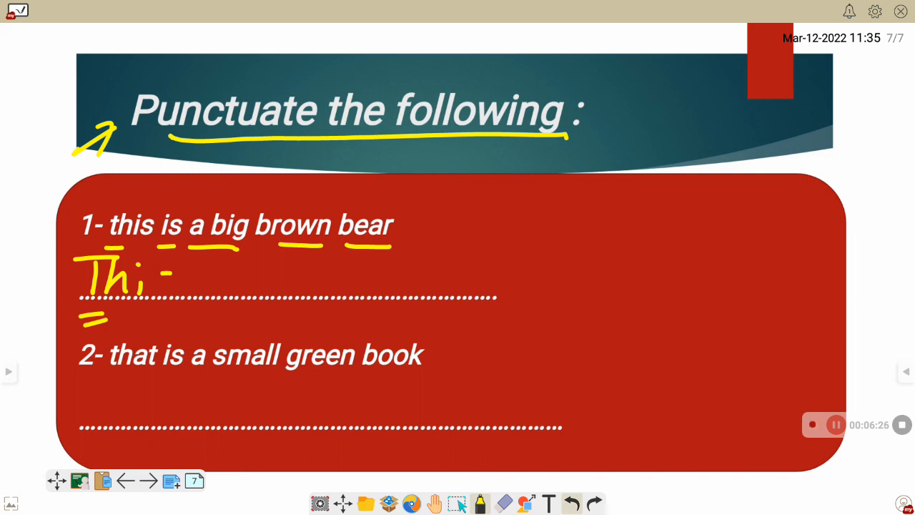
# Handwrite This is a big brown bear with an end mark, then begin underlining sentence 2
pyautogui.moveTo(143, 279); pyautogui.dragTo(279, 279)
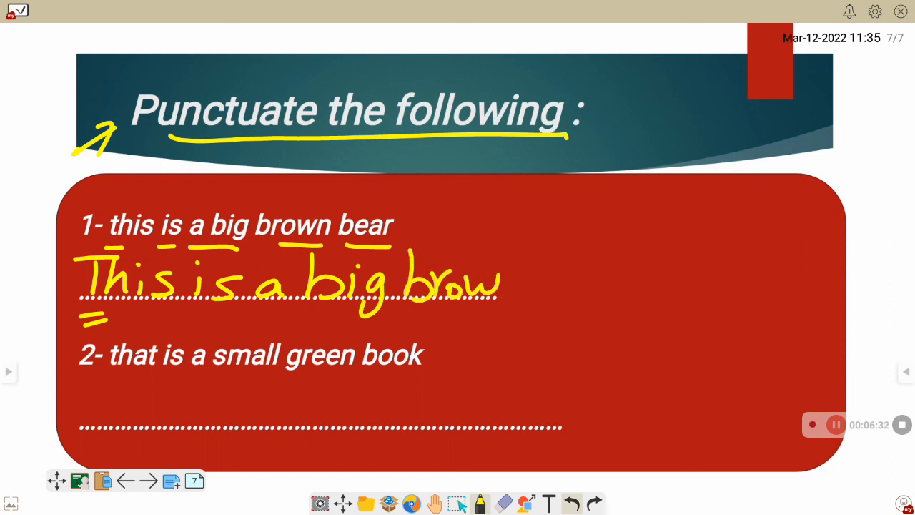
pyautogui.moveTo(501, 286); pyautogui.dragTo(622, 286)
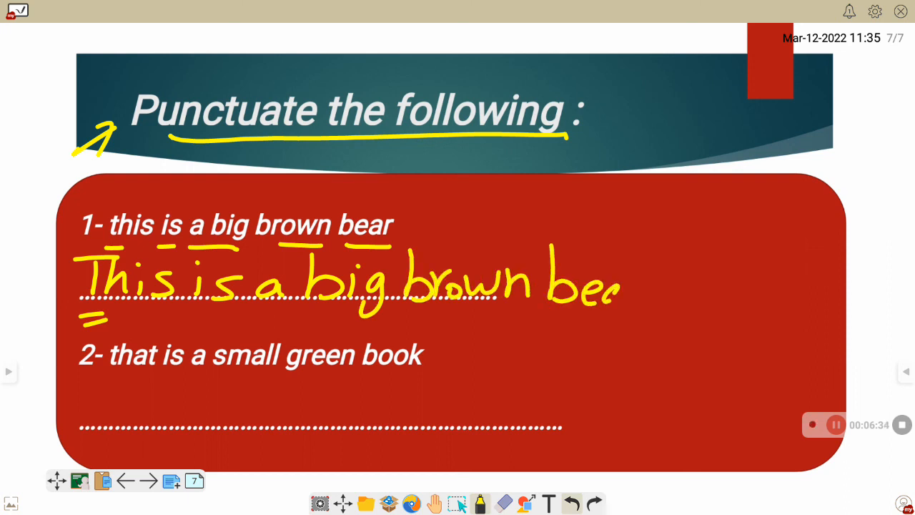
pyautogui.moveTo(607, 279); pyautogui.dragTo(657, 279)
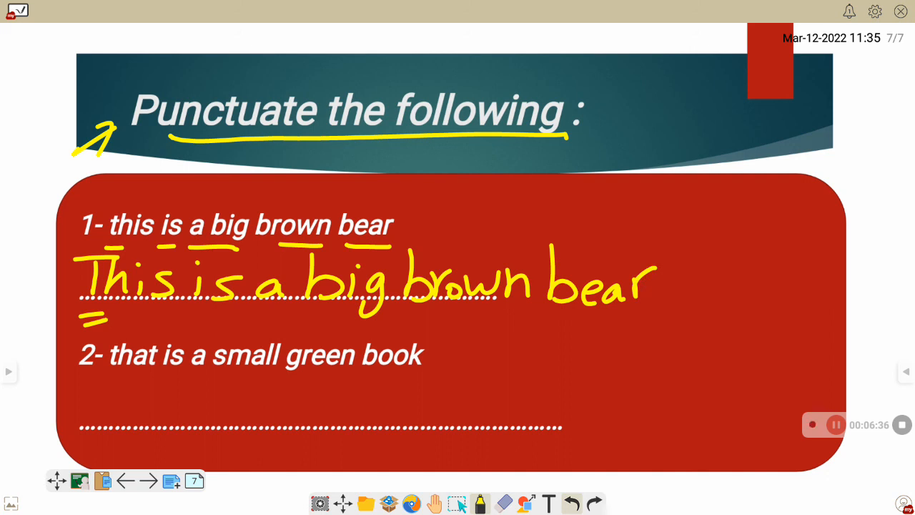
pyautogui.moveTo(686, 286); pyautogui.dragTo(689, 317)
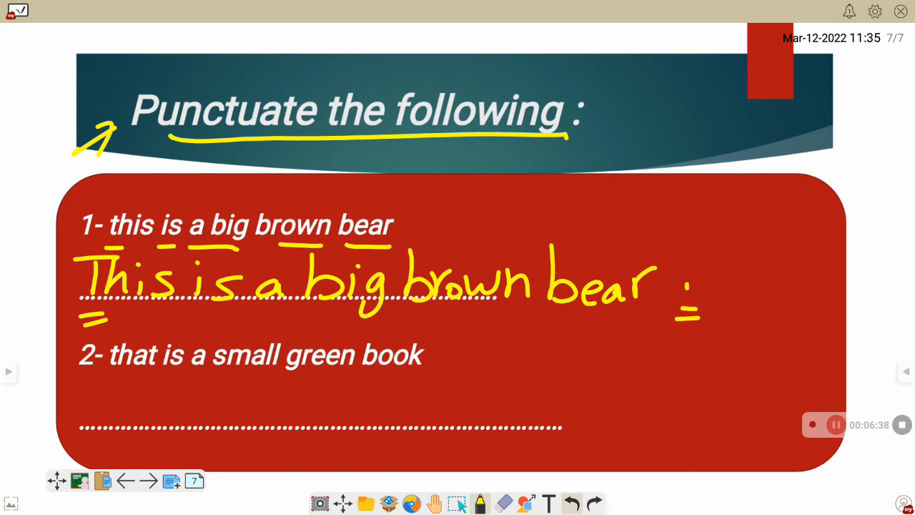
pyautogui.moveTo(126, 372); pyautogui.dragTo(149, 372)
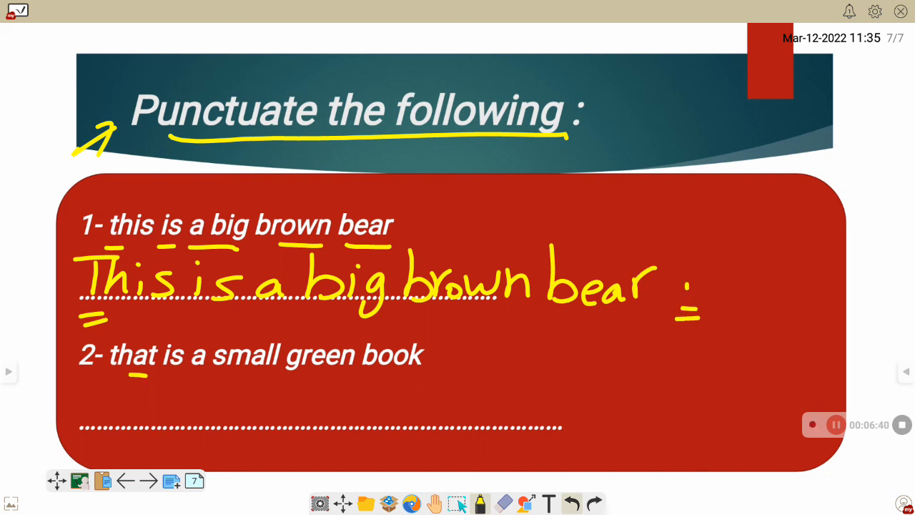
# Underline sentence 2 and handwrite That is a small green book. with a full stop
pyautogui.moveTo(164, 377); pyautogui.dragTo(443, 375)
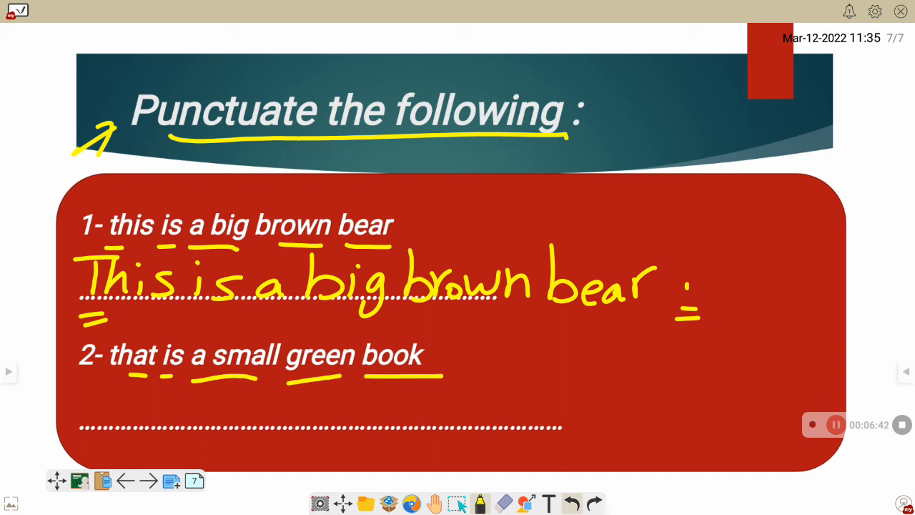
pyautogui.moveTo(93, 375); pyautogui.dragTo(93, 455)
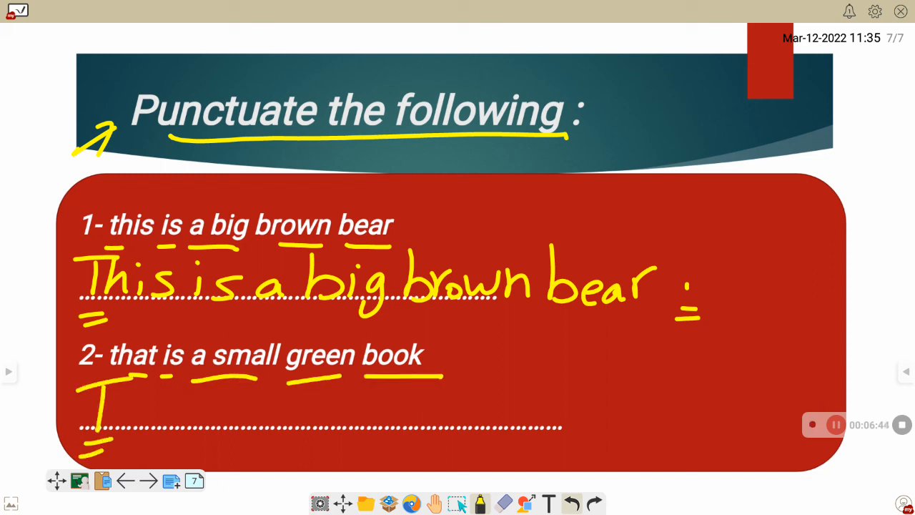
pyautogui.moveTo(107, 408); pyautogui.dragTo(179, 407)
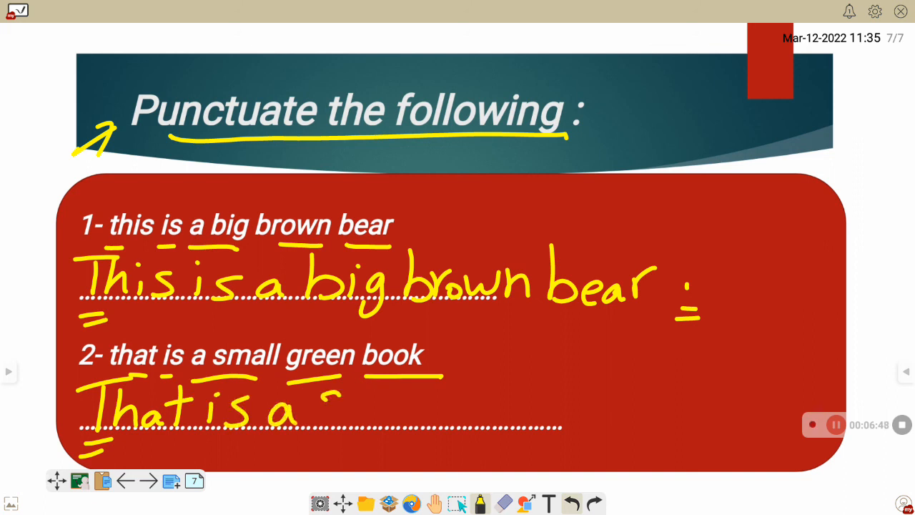
pyautogui.moveTo(326, 412); pyautogui.dragTo(441, 412)
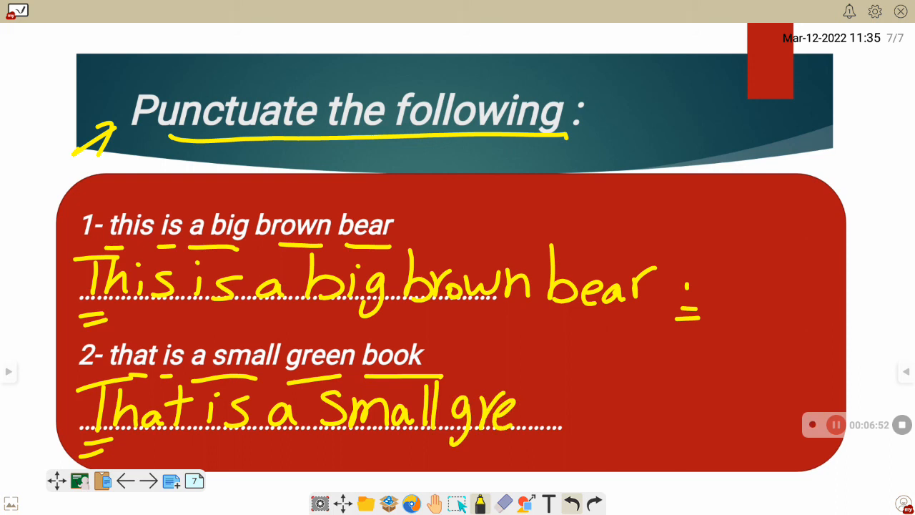
pyautogui.moveTo(515, 414); pyautogui.dragTo(629, 415)
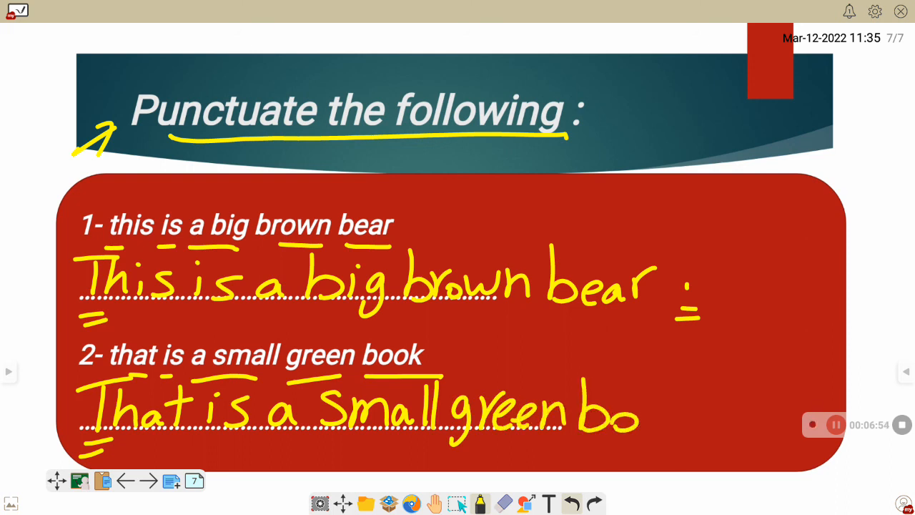
pyautogui.moveTo(636, 412); pyautogui.dragTo(722, 397)
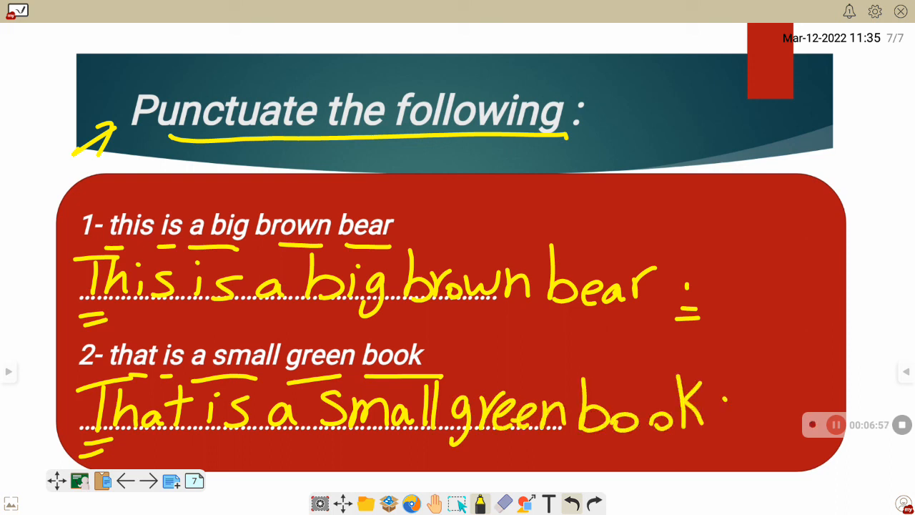